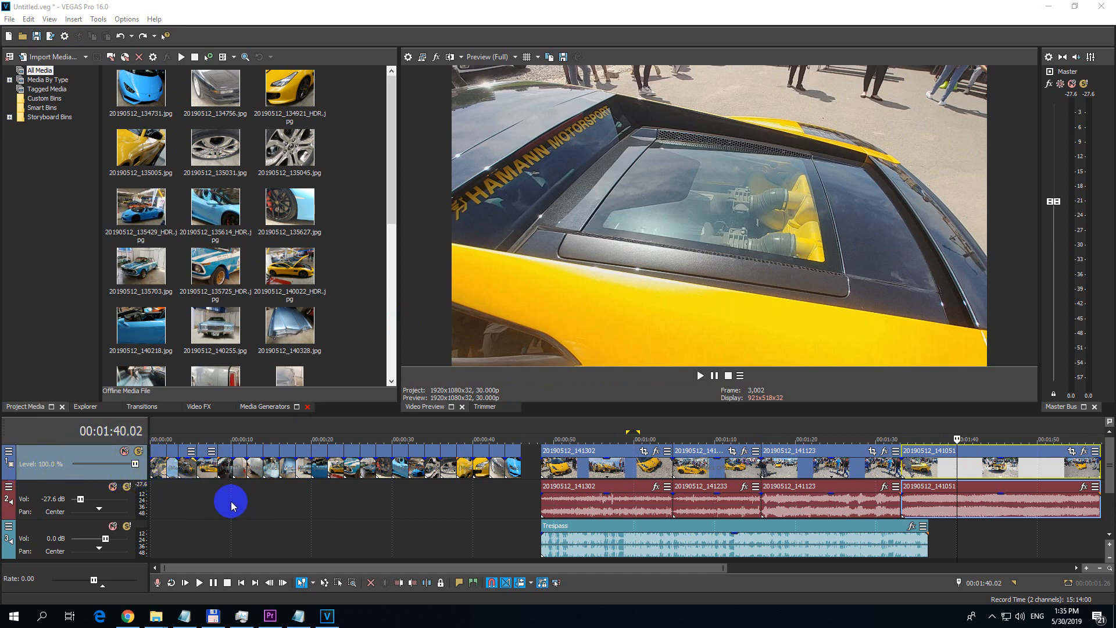
pyautogui.moveTo(161, 470)
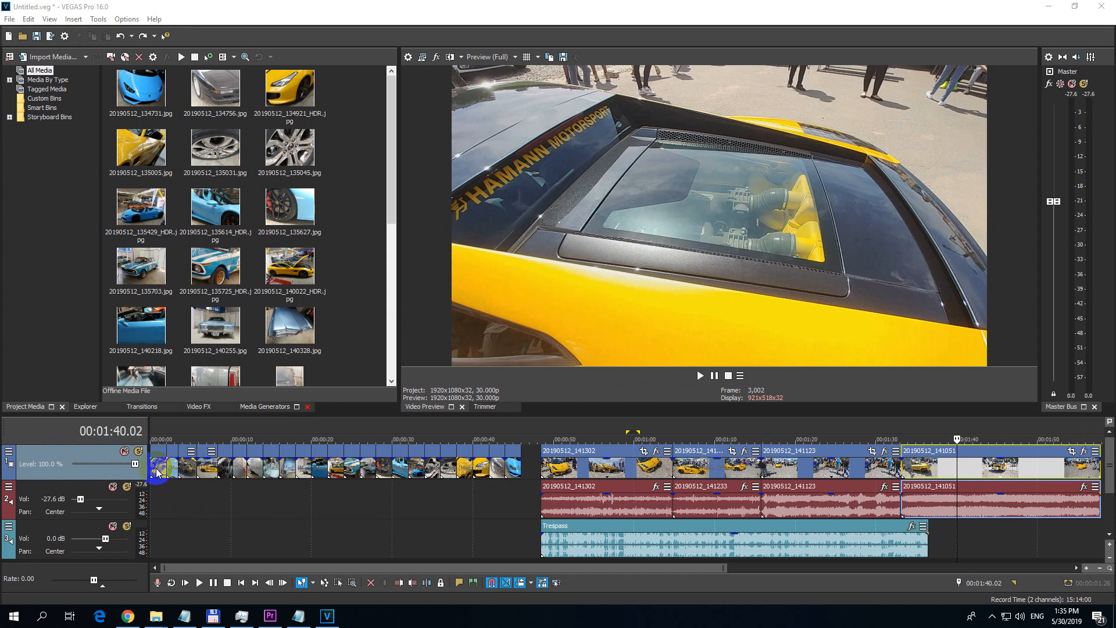
# Select the first photo clip and all later video events via Select Events to End.
pyautogui.rightClick(158, 470)
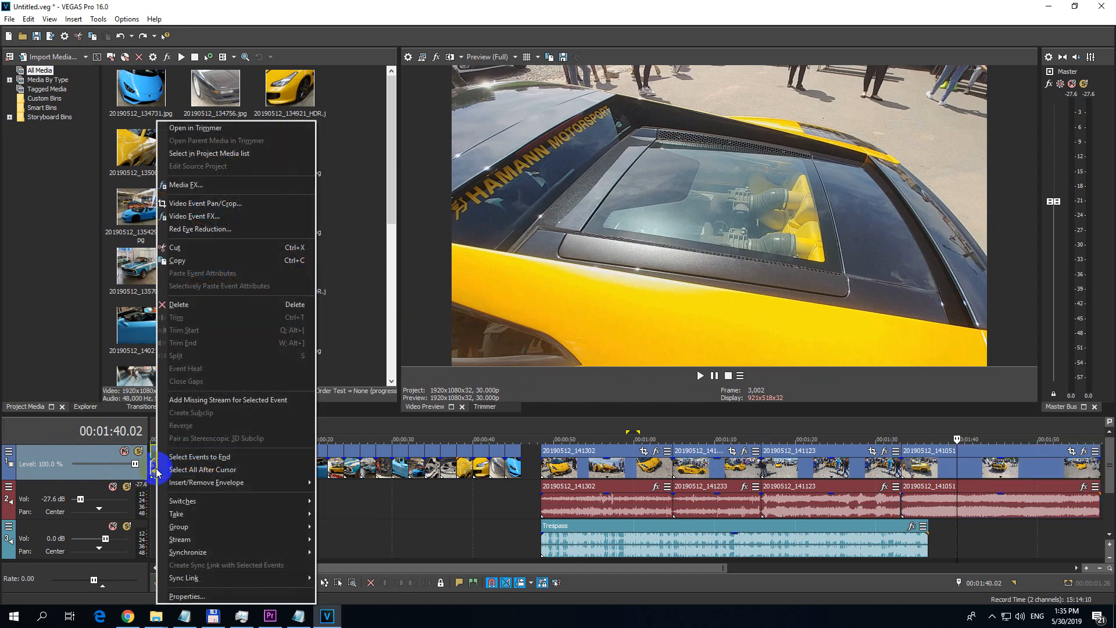
pyautogui.moveTo(199, 456)
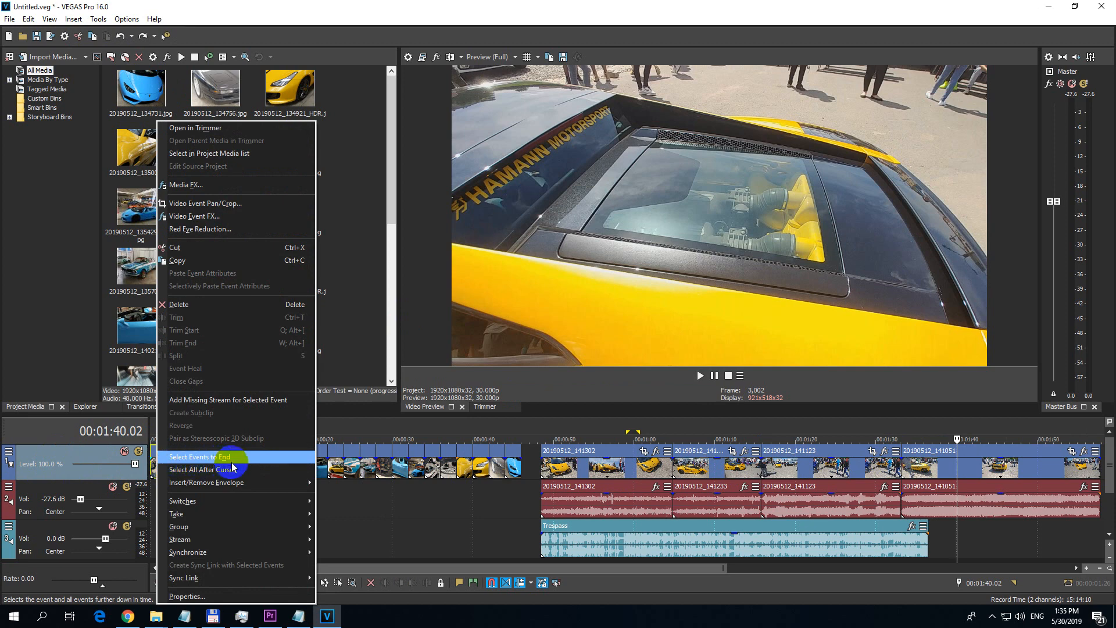
pyautogui.moveTo(228, 463)
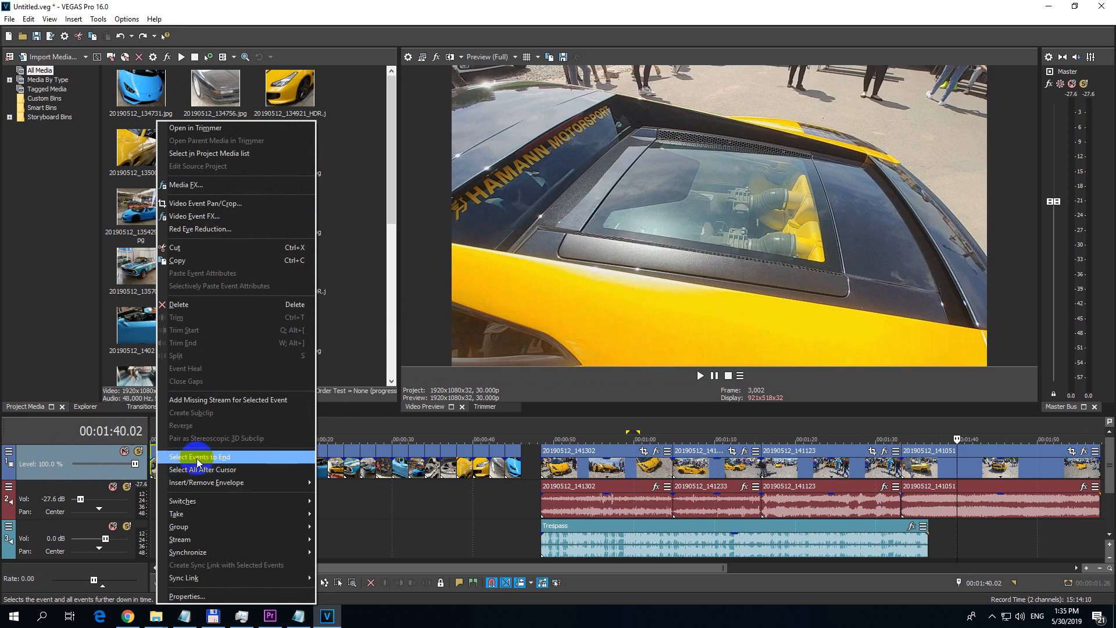
pyautogui.moveTo(198, 460)
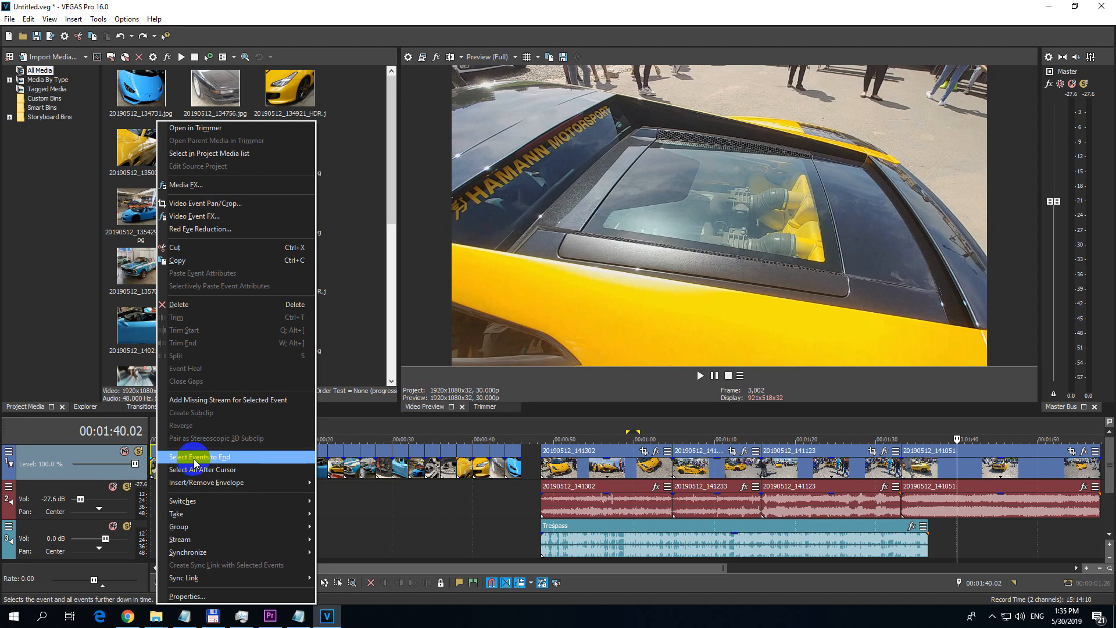
pyautogui.moveTo(335, 453)
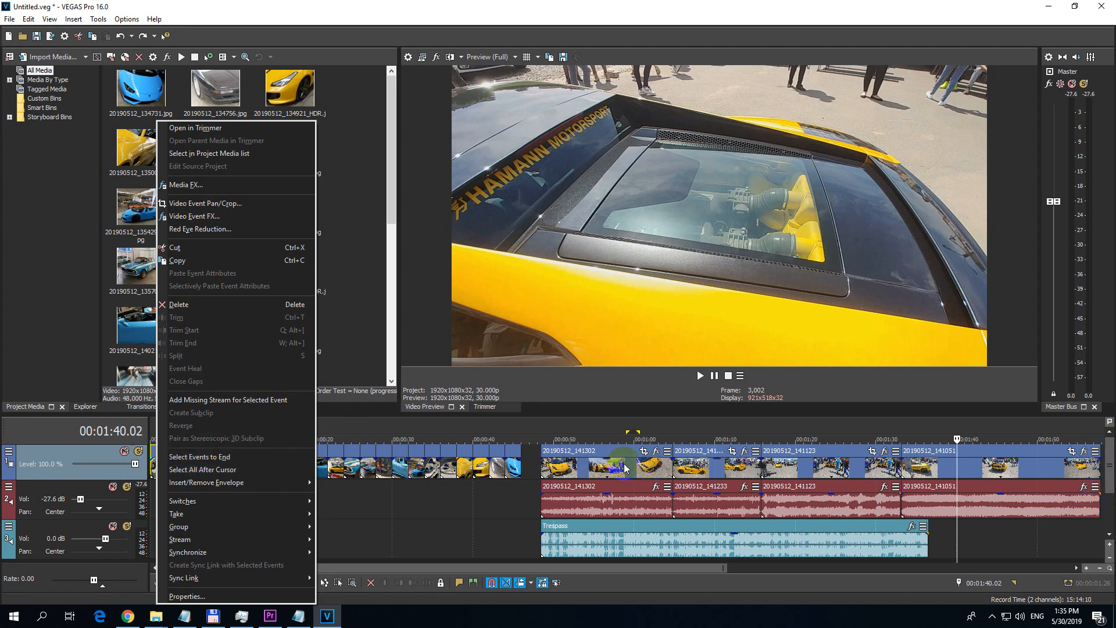
pyautogui.moveTo(198, 456)
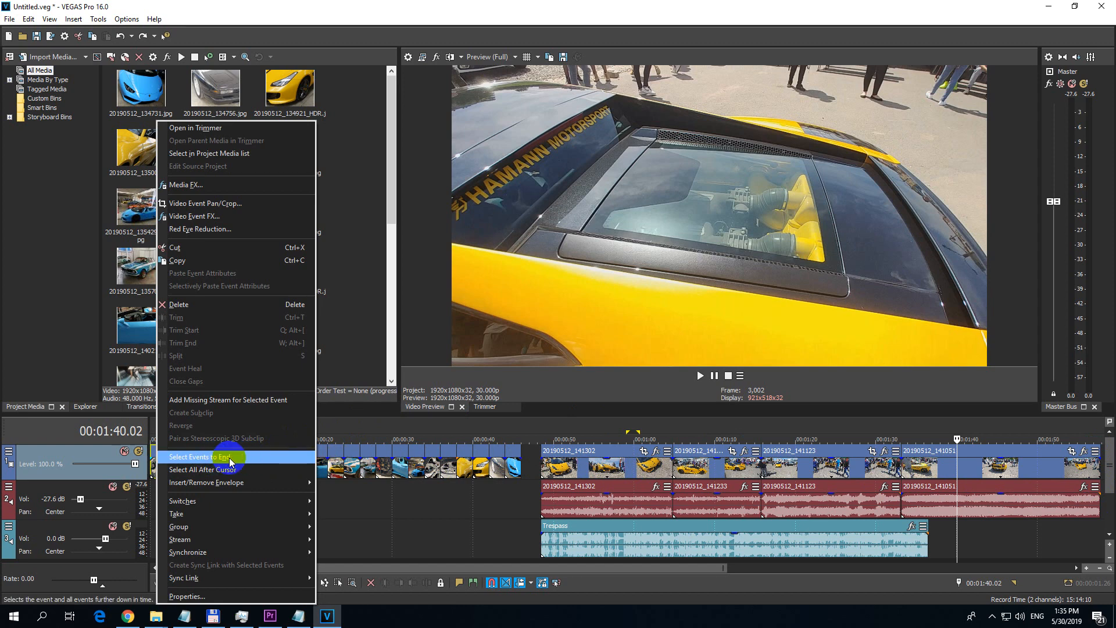
pyautogui.click(200, 456)
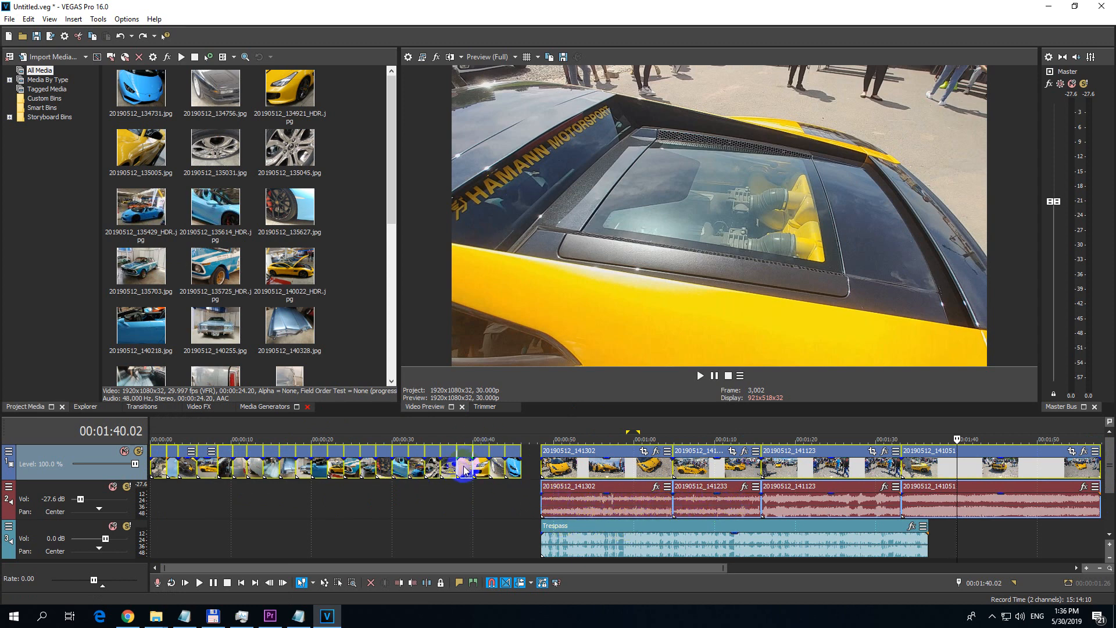
# Apply the Lock switch to the selected photo events so they stay in place.
pyautogui.rightClick(464, 468)
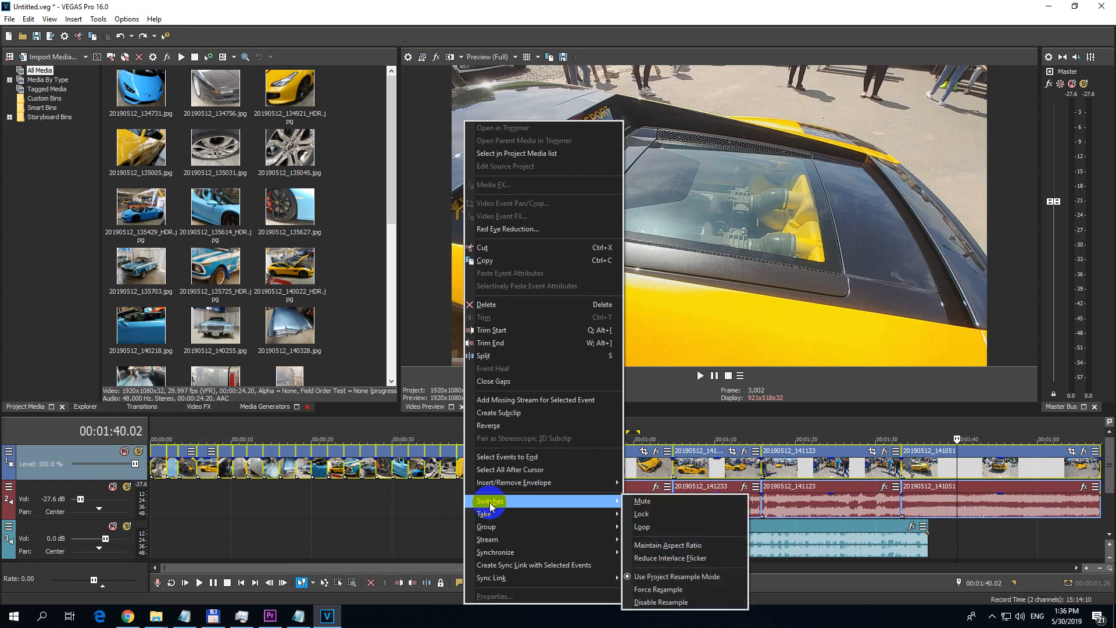
pyautogui.moveTo(662, 513)
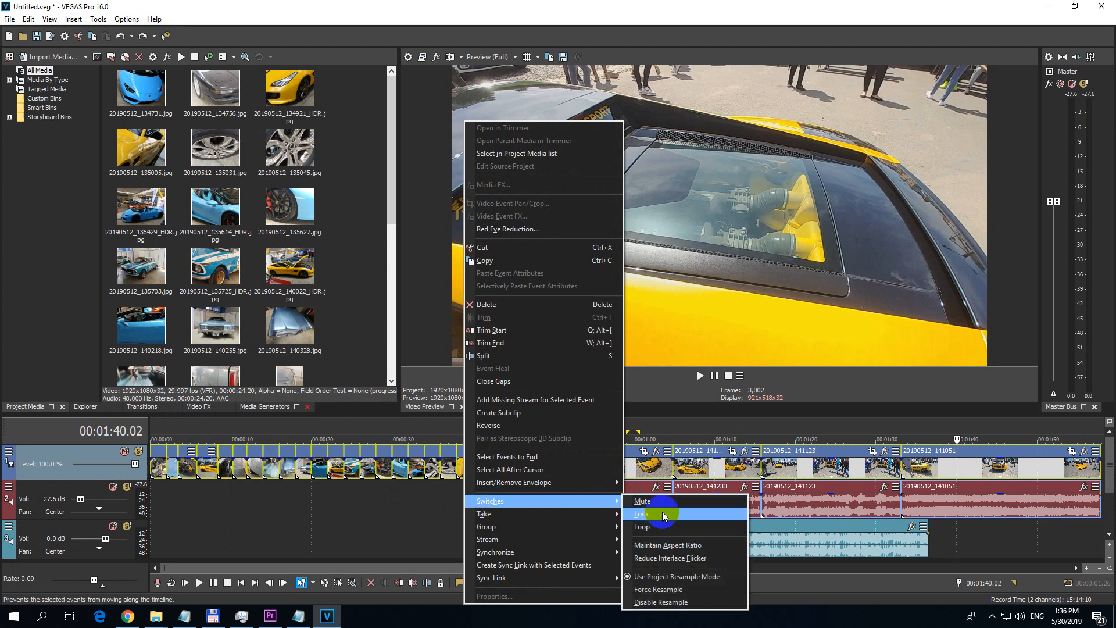
pyautogui.click(641, 513)
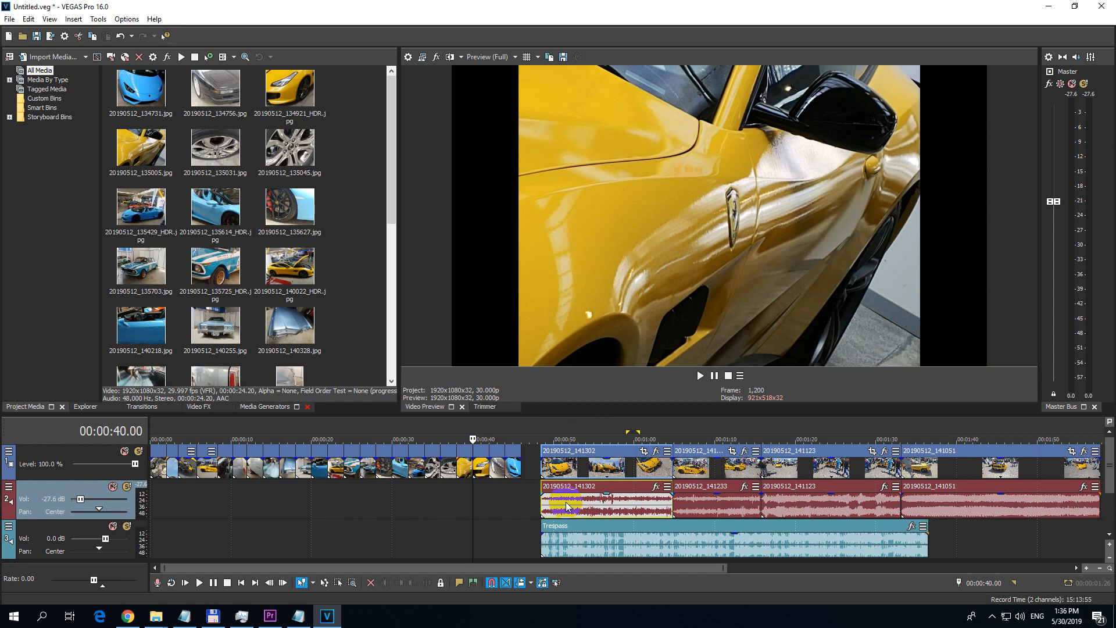
# Select the first audio clip through to the end and apply the Lock switch to them.
pyautogui.rightClick(570, 506)
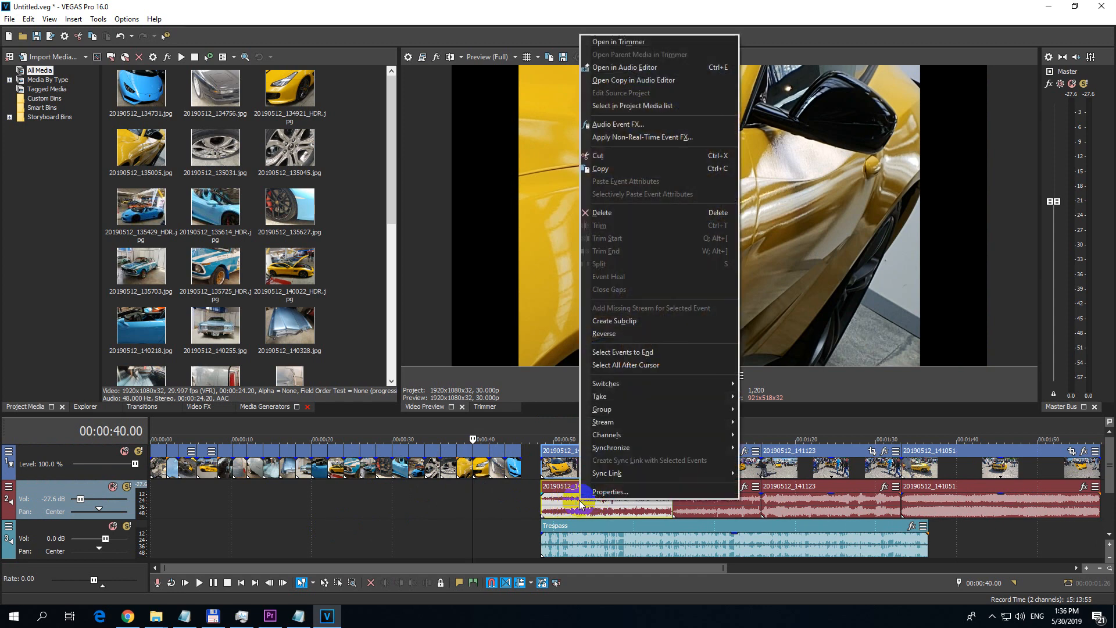
pyautogui.moveTo(624, 352)
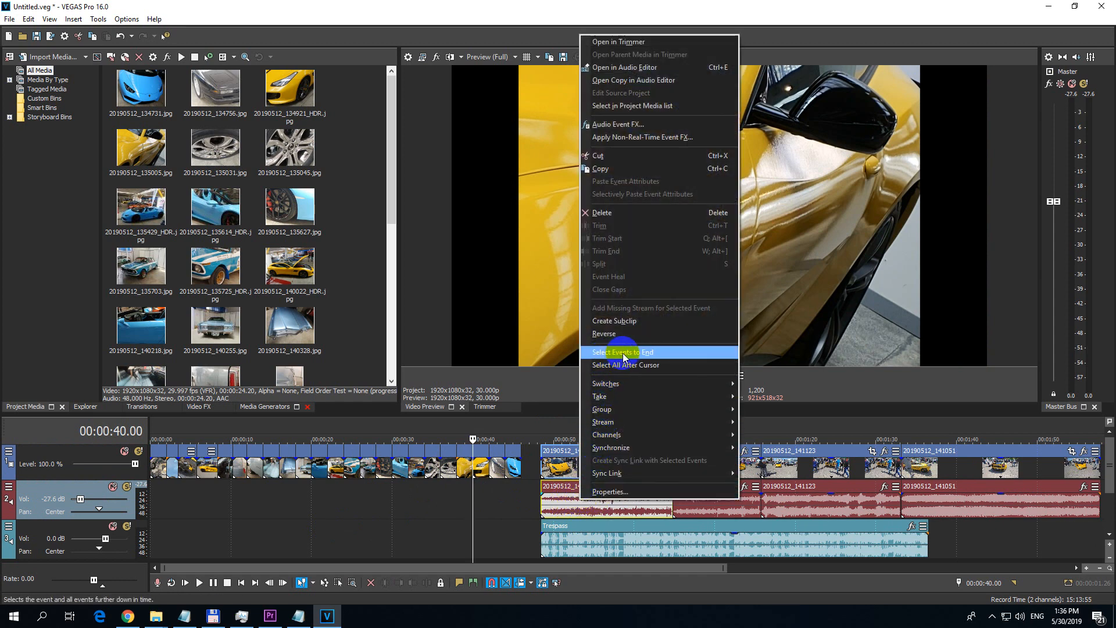
pyautogui.click(622, 351)
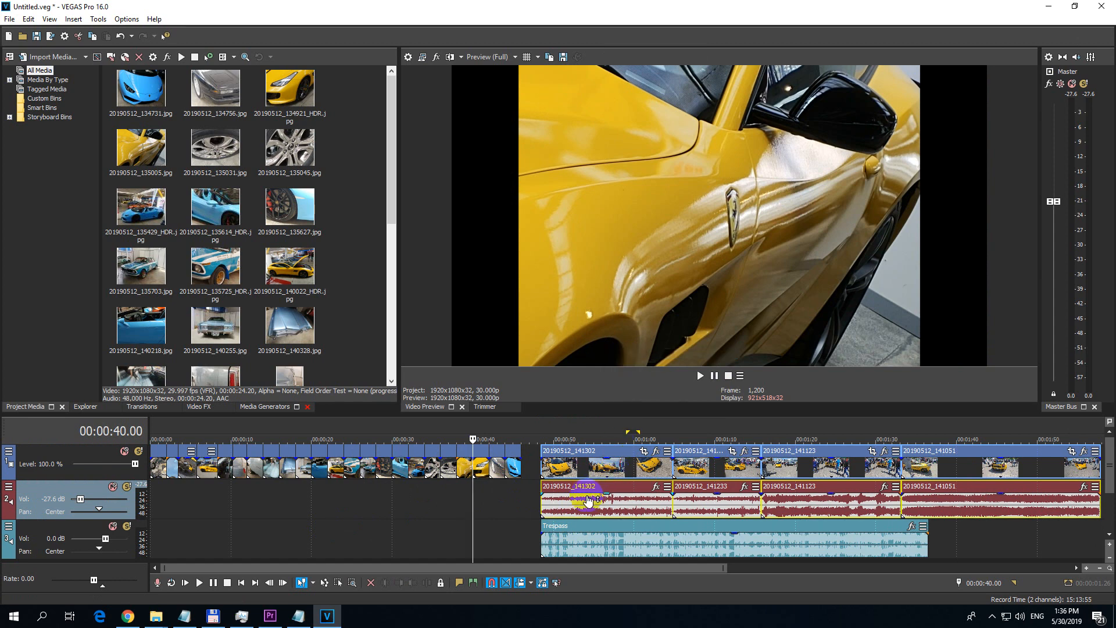
pyautogui.rightClick(587, 503)
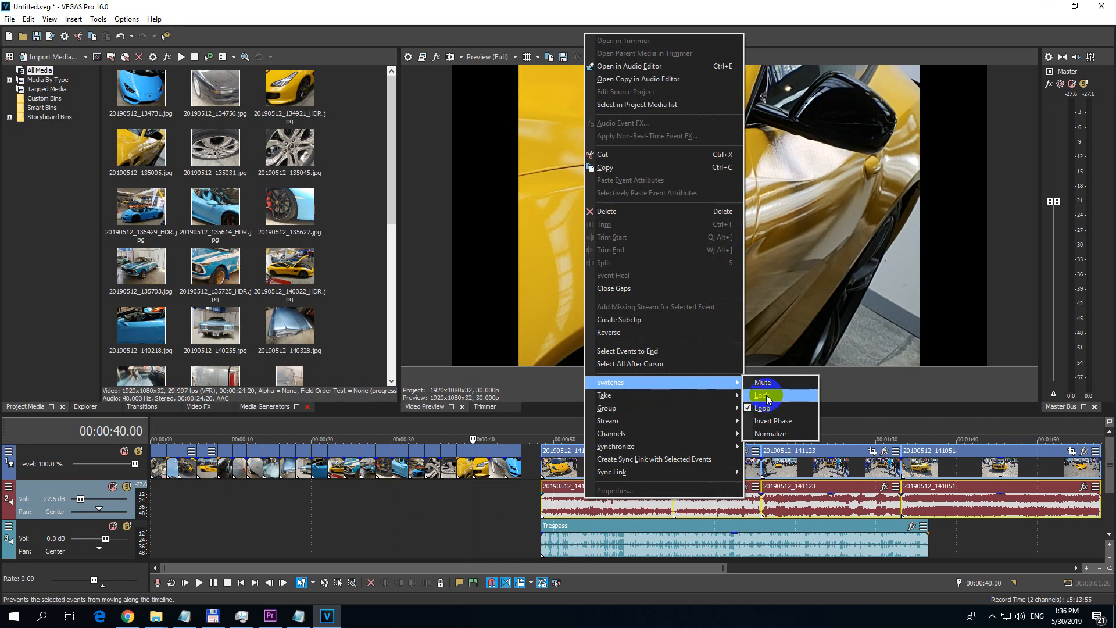
pyautogui.click(763, 407)
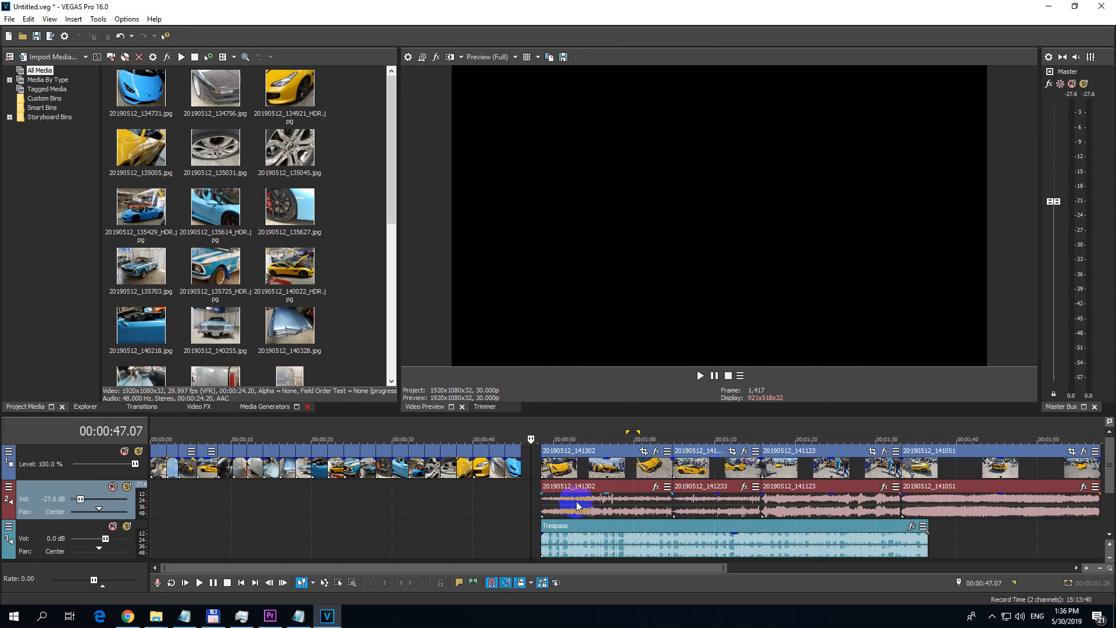
pyautogui.click(580, 506)
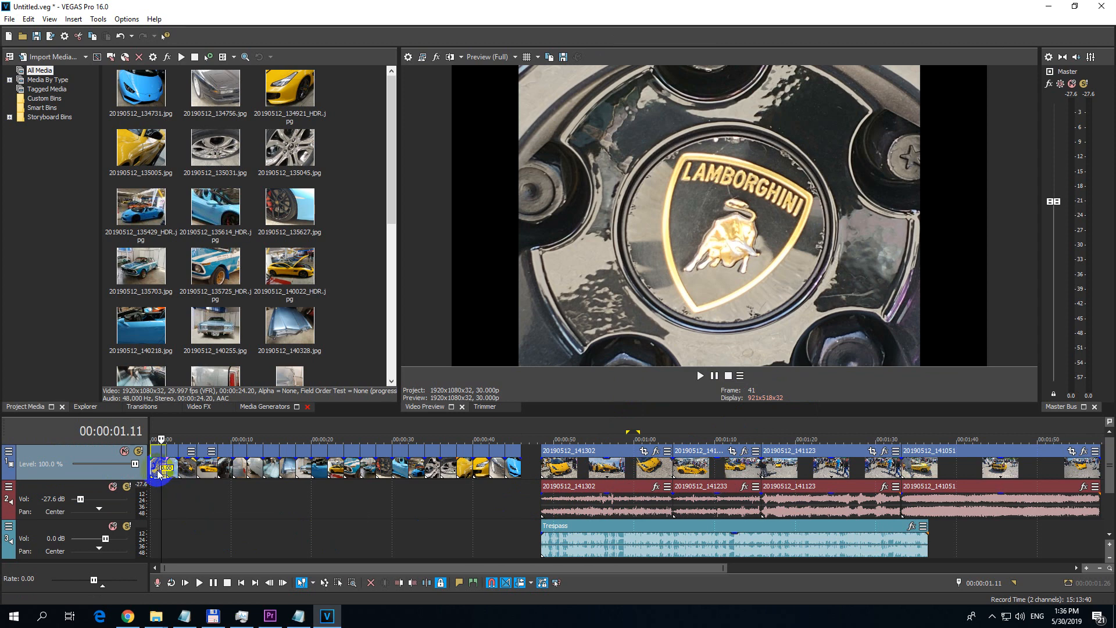
# Uncheck the Lock switch on the first photo clip and all following video events.
pyautogui.rightClick(164, 466)
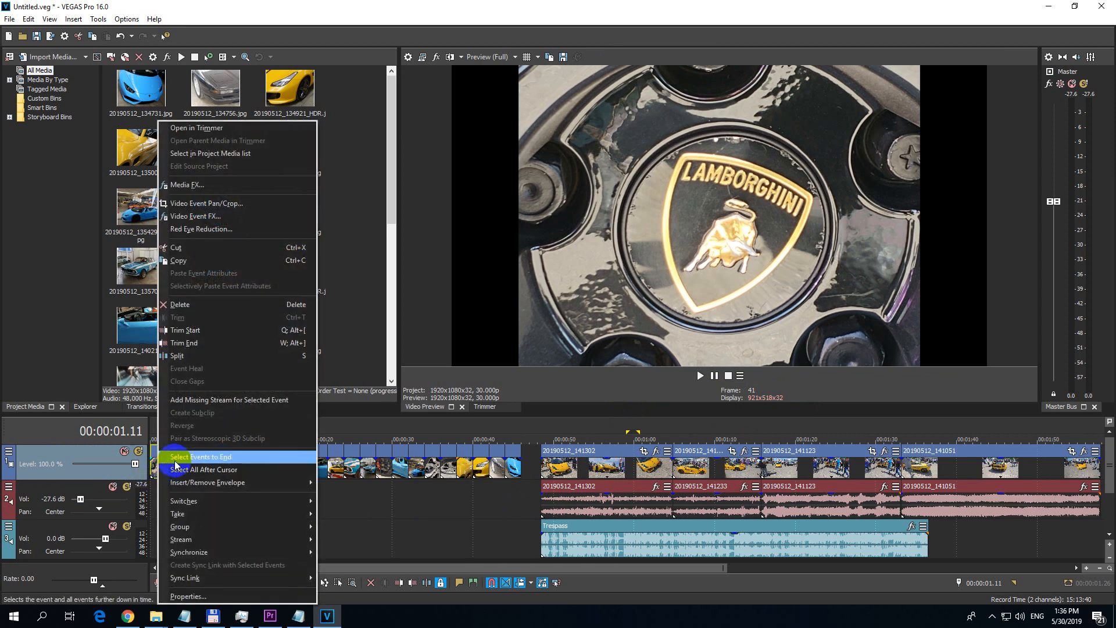
pyautogui.moveTo(218, 461)
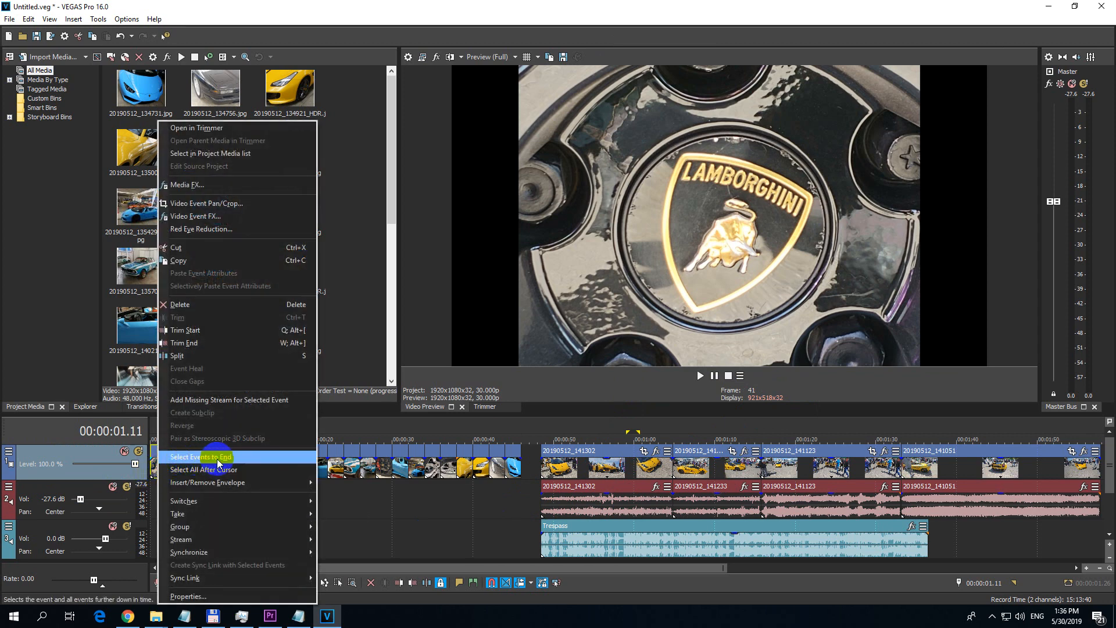
pyautogui.moveTo(271, 500)
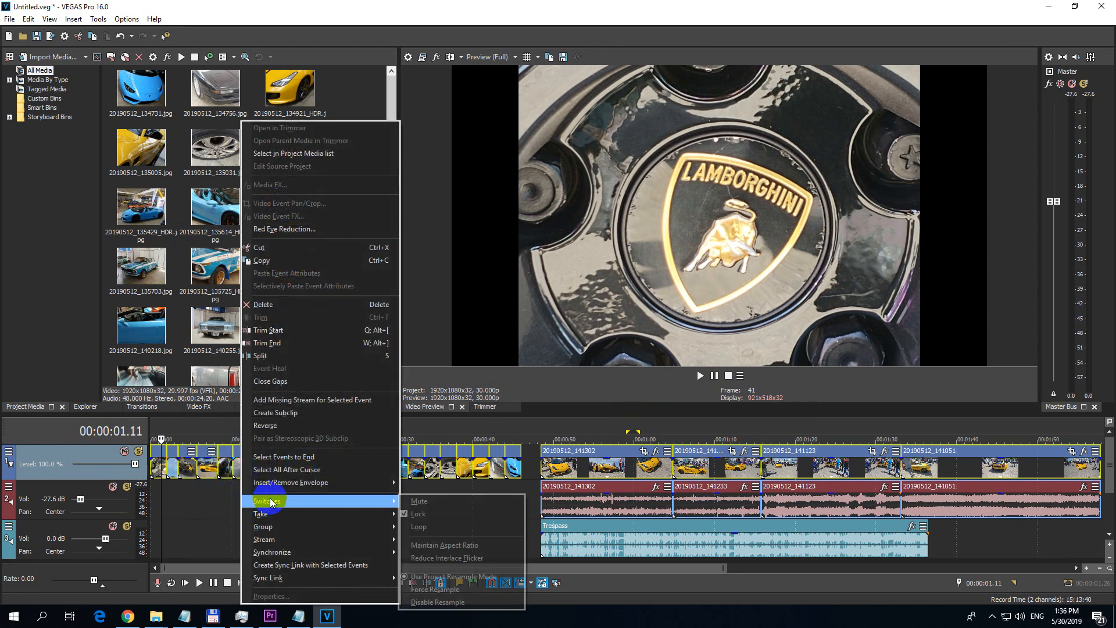
pyautogui.moveTo(417, 513)
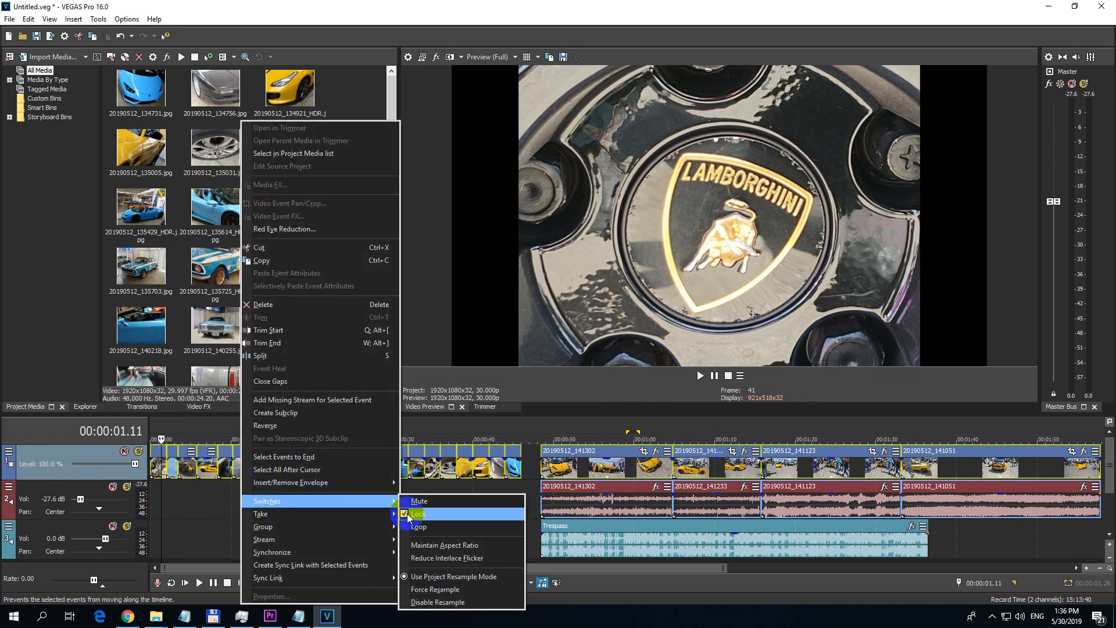
pyautogui.click(419, 513)
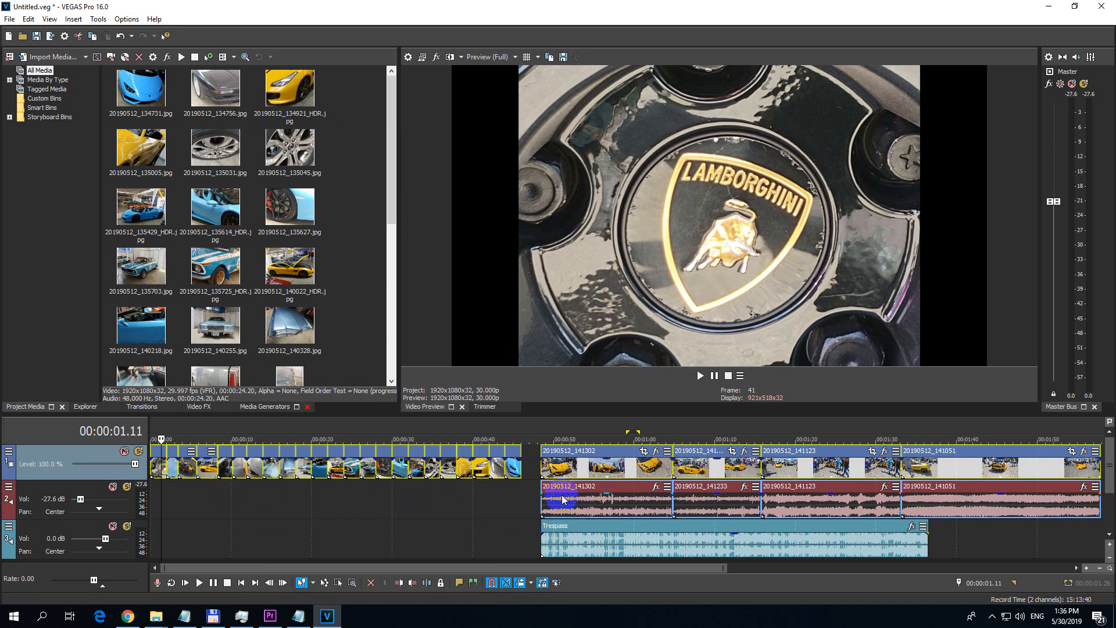
# Select the audio events to the end and bring up their options to remove the lock.
pyautogui.rightClick(563, 499)
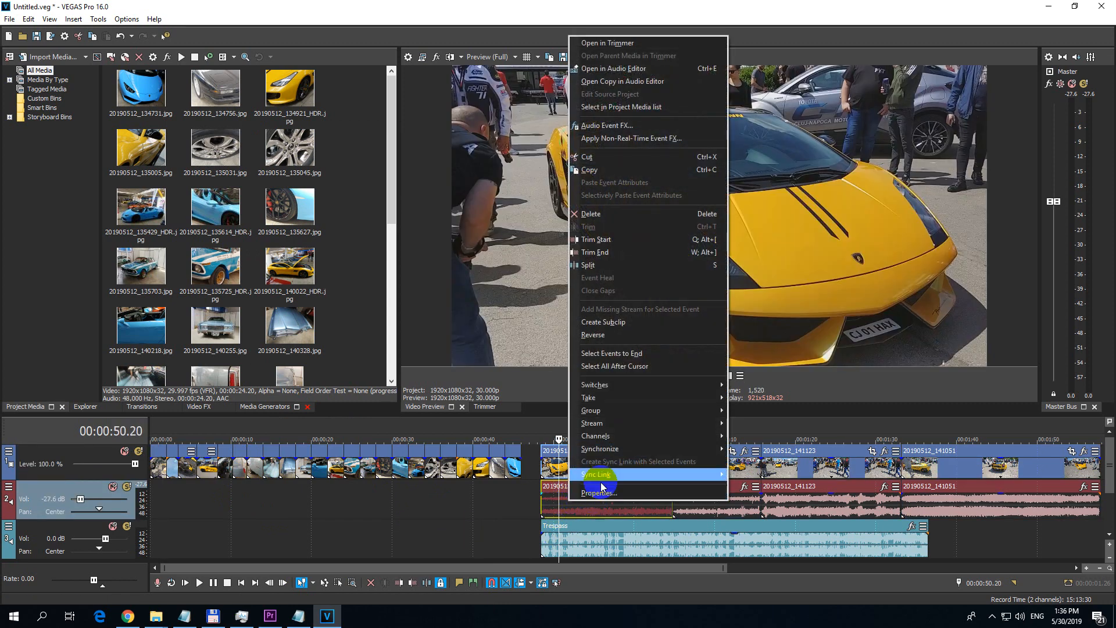
pyautogui.moveTo(613, 353)
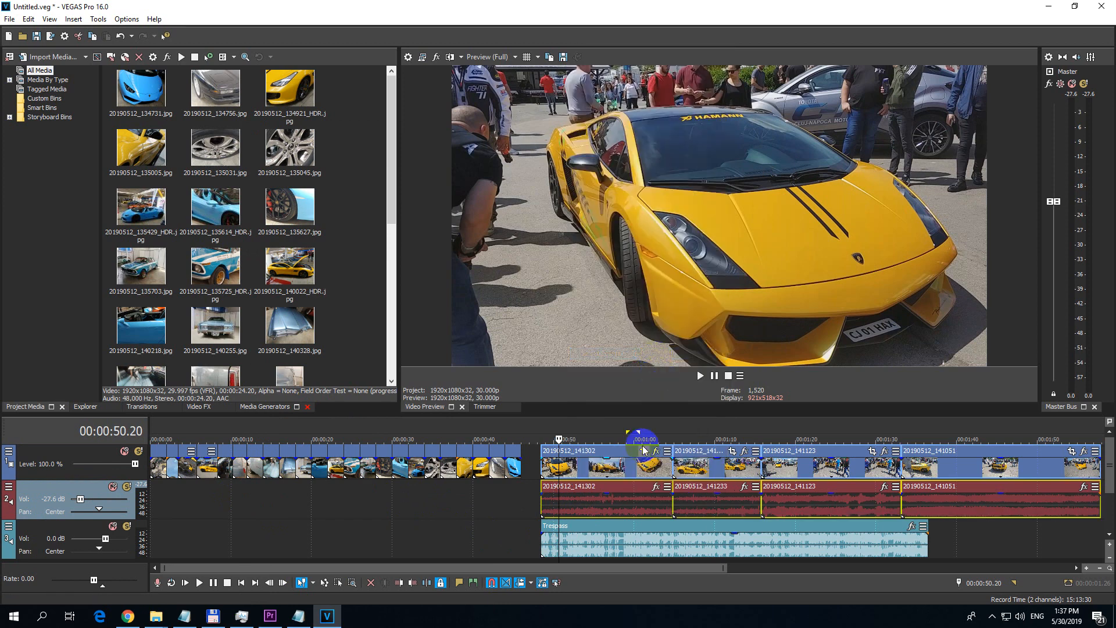
pyautogui.rightClick(641, 466)
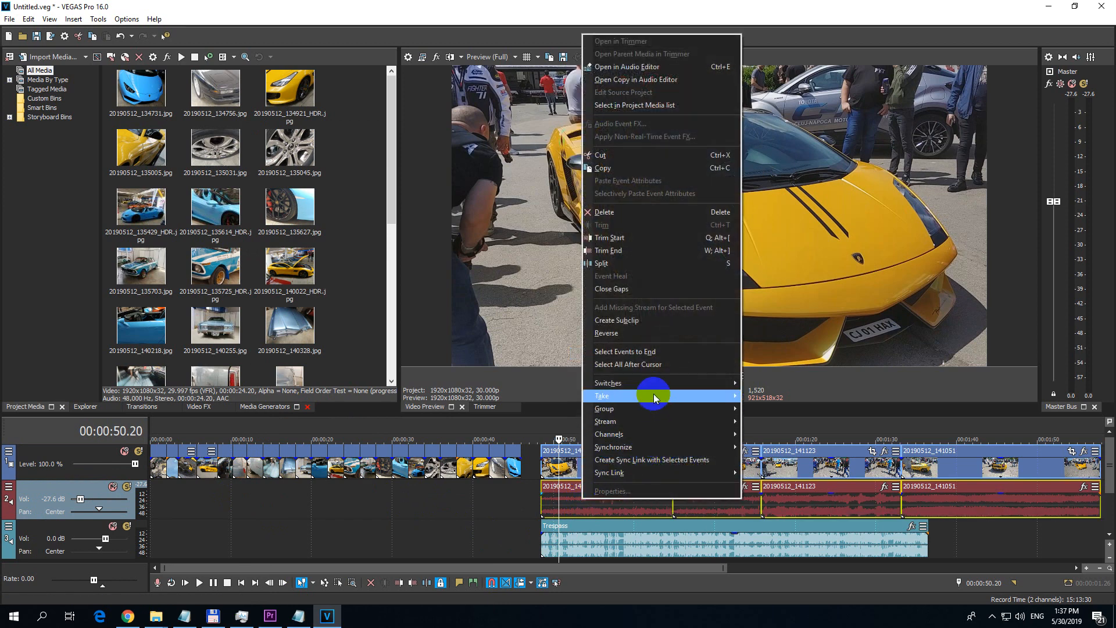
pyautogui.moveTo(608, 383)
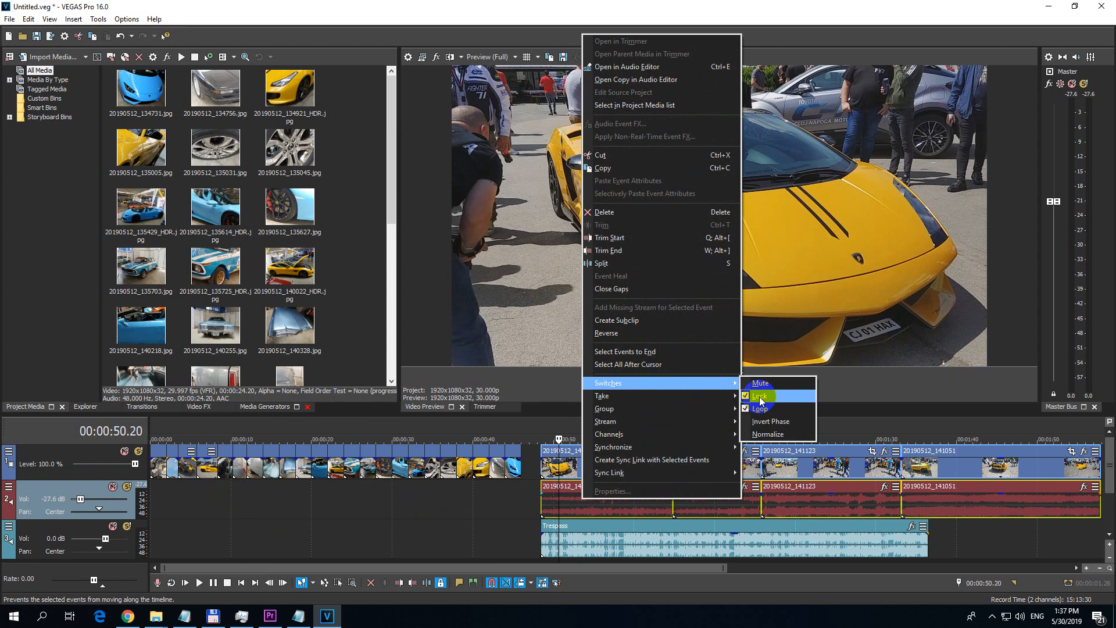